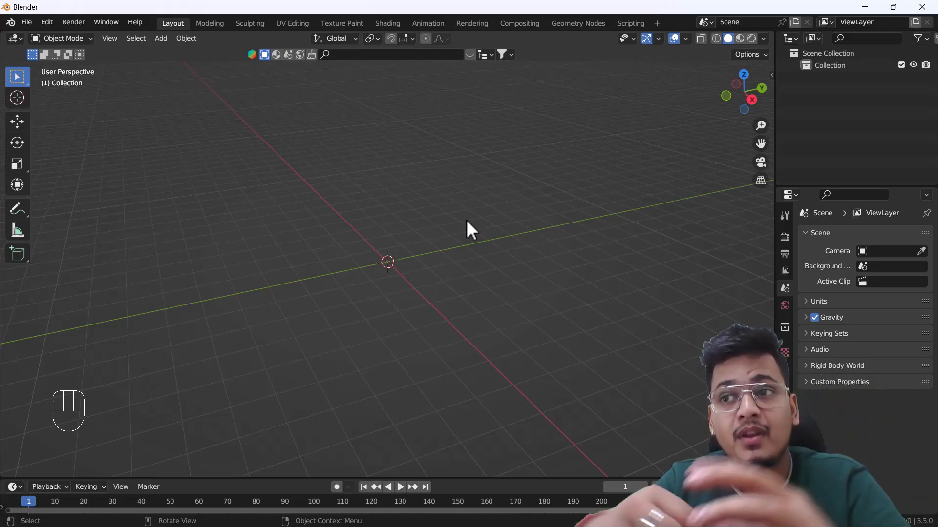
pyautogui.moveTo(472, 244)
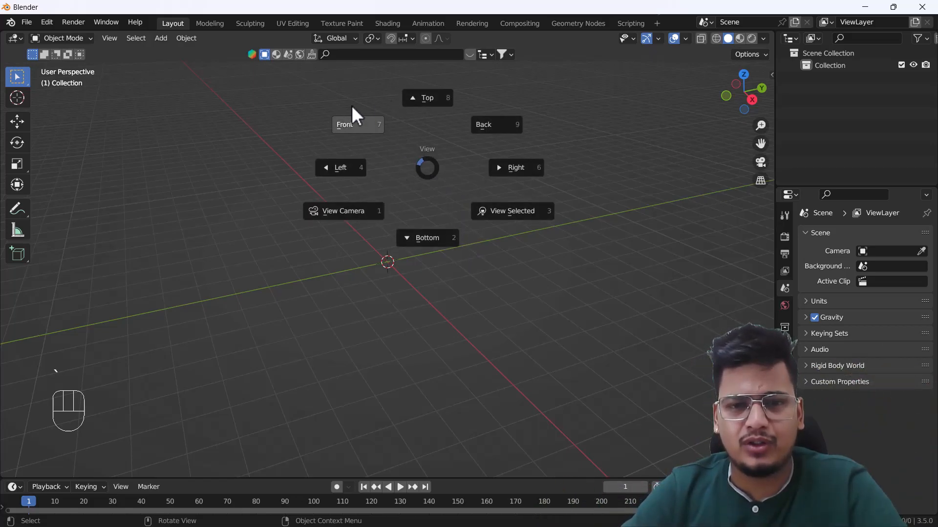
# Switch the viewport to Front orthographic view of the empty scene.
pyautogui.click(343, 124)
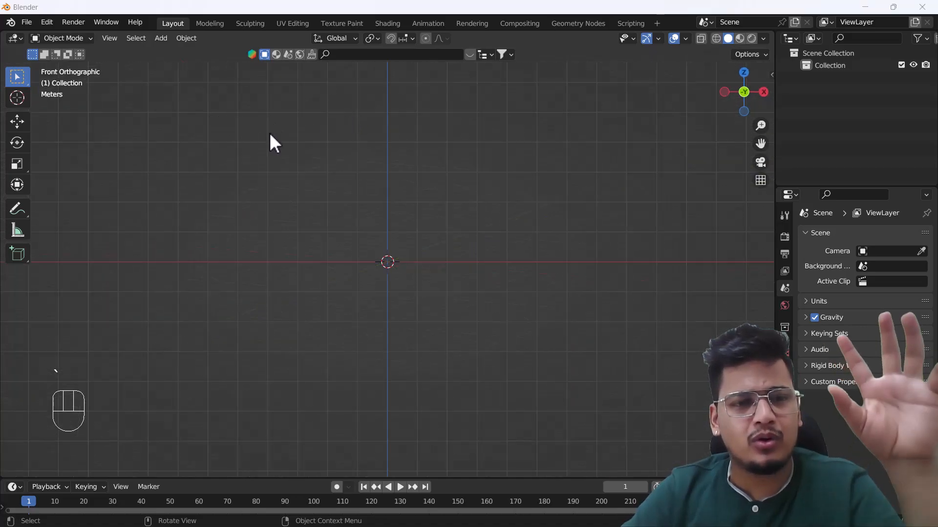
pyautogui.moveTo(355, 155)
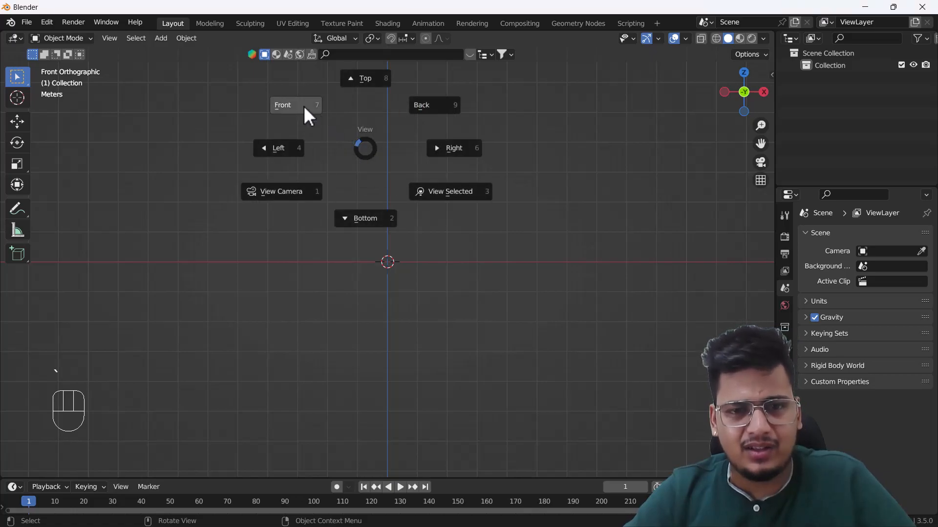
# Add a Mesh Plane aligned to View so it stands upright, and enter Edit Mode.
pyautogui.press('shift+a')
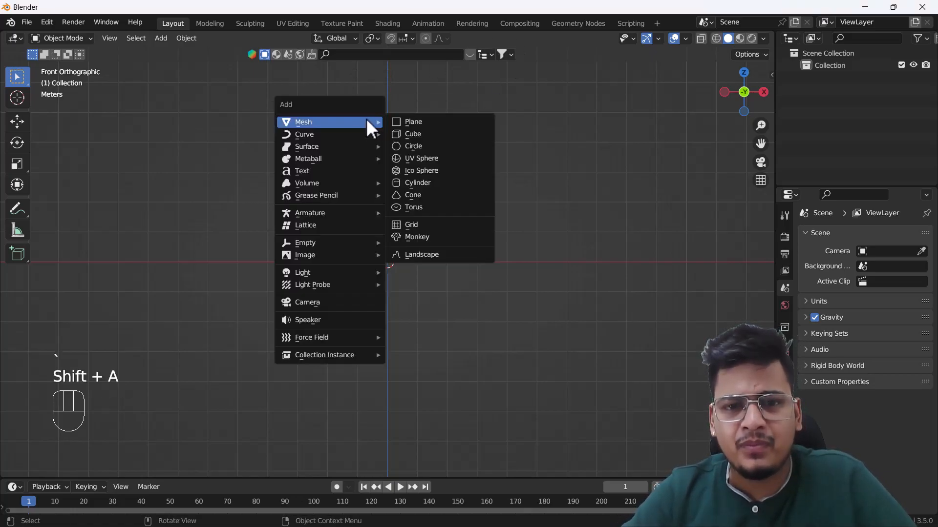
pyautogui.click(413, 121)
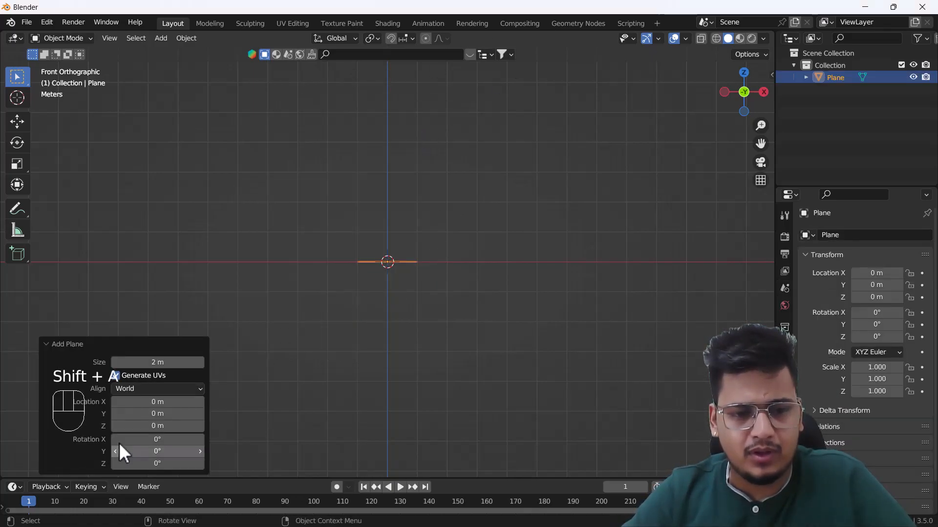
pyautogui.click(157, 389)
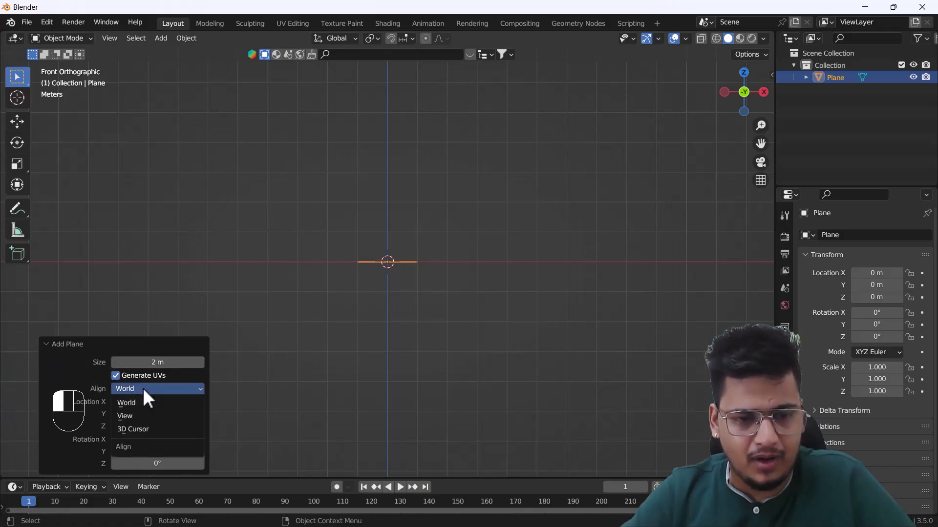
pyautogui.click(124, 416)
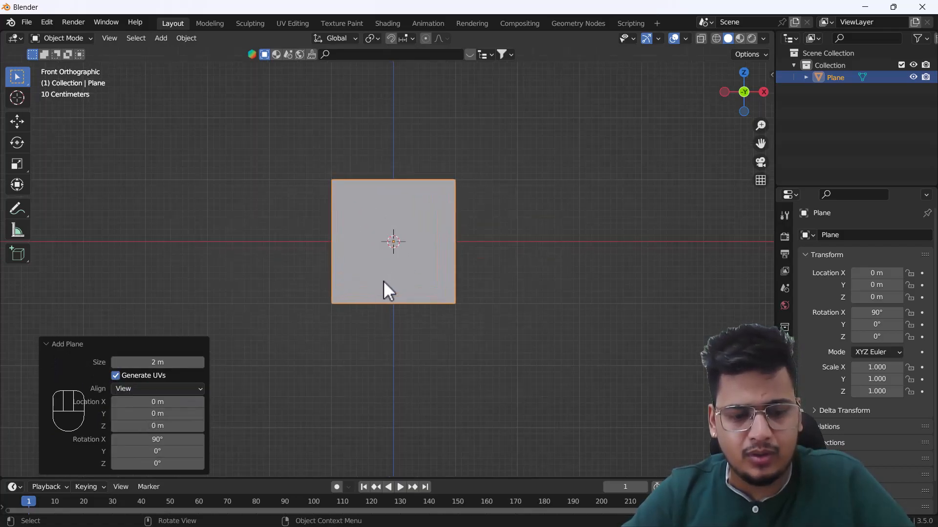
pyautogui.press('Tab')
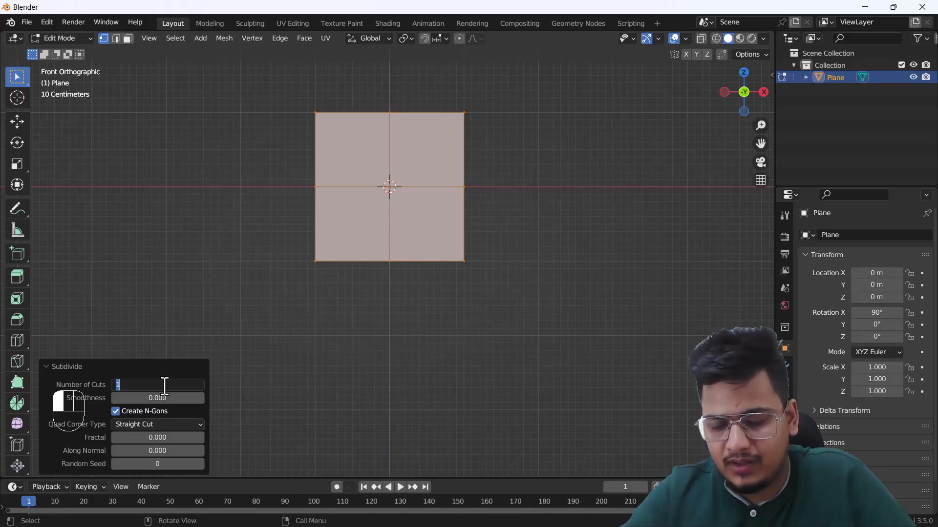
# Subdivide the plane with Number of Cuts set to 20 for a dense grid.
pyautogui.write('20')
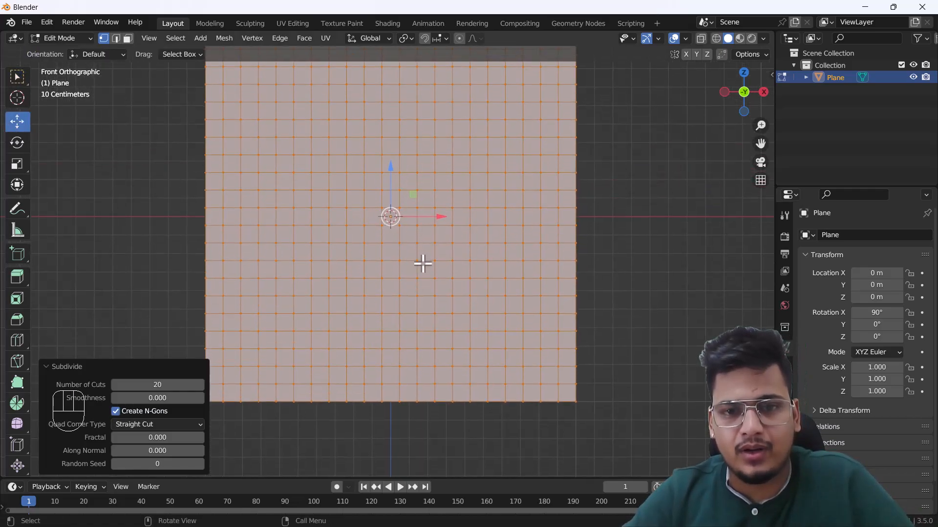
pyautogui.scroll(-3)
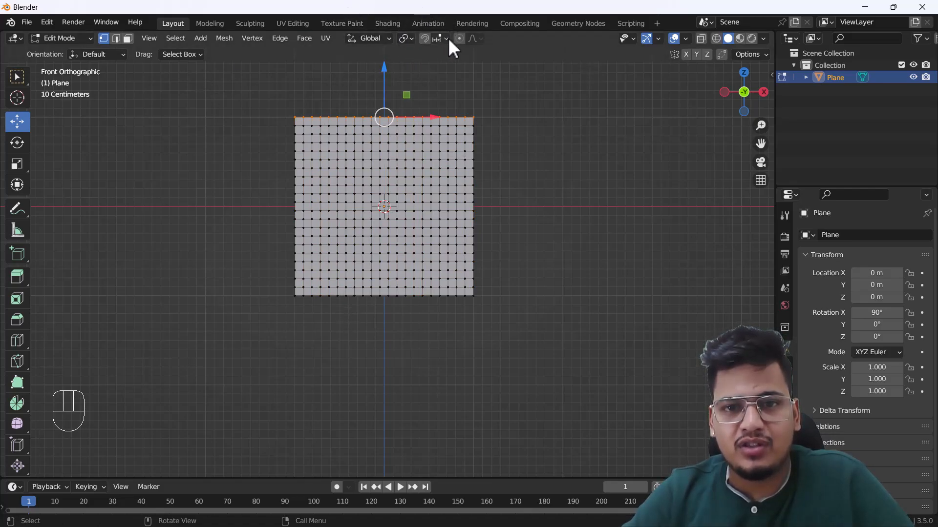
# Set the Transform Pivot Point to Active Element for the selected top row.
pyautogui.click(404, 38)
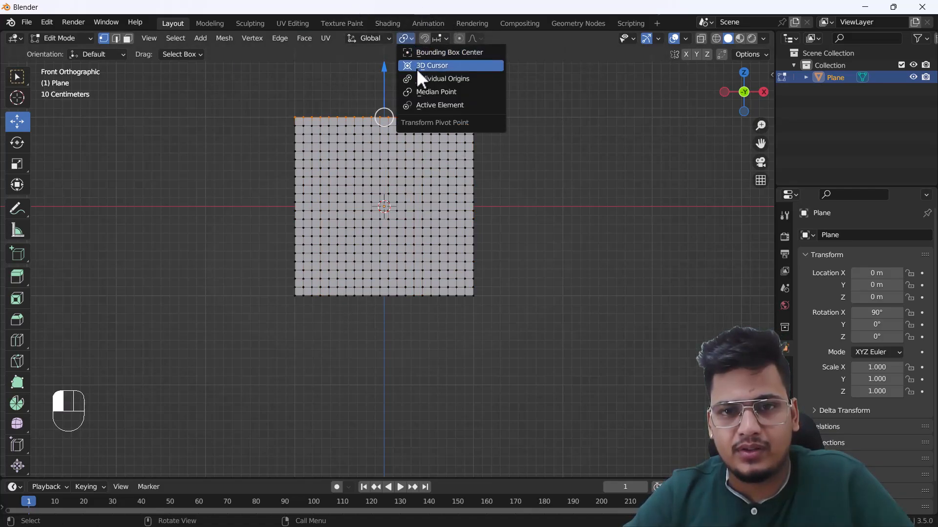
pyautogui.moveTo(419, 104)
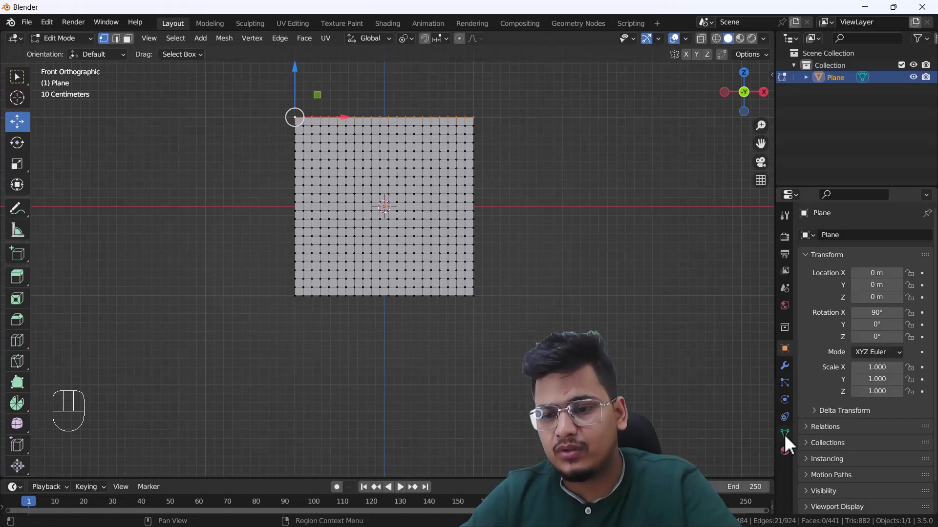
# In Object Data Properties, add a Basis shape key and Key 1 to the plane.
pyautogui.click(784, 433)
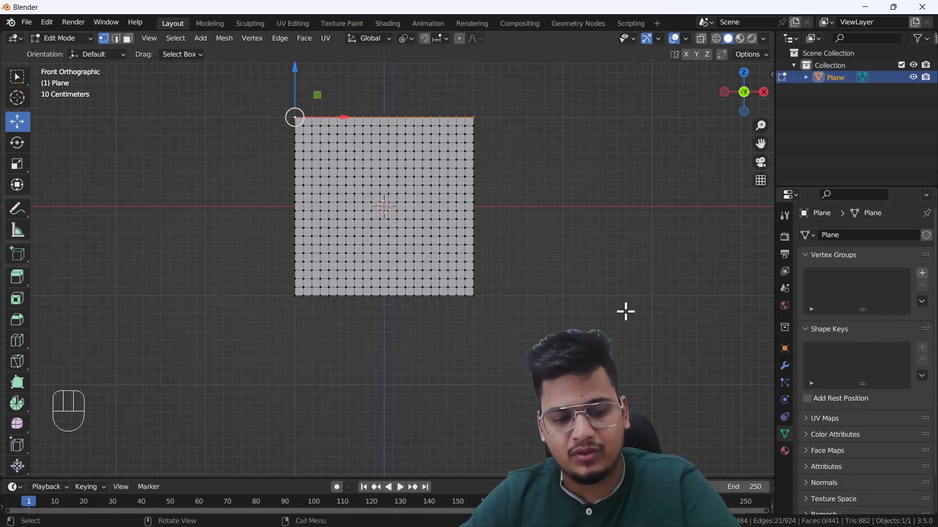
pyautogui.press('Tab')
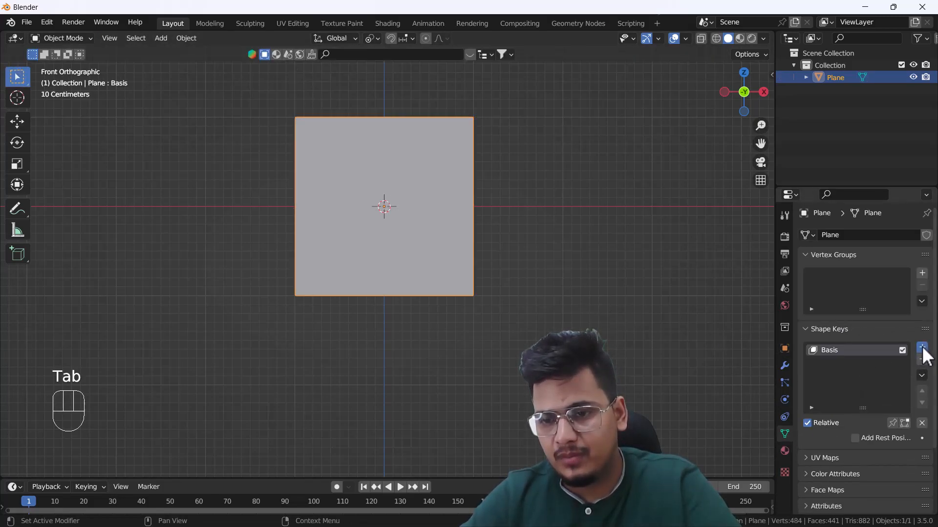
pyautogui.click(921, 346)
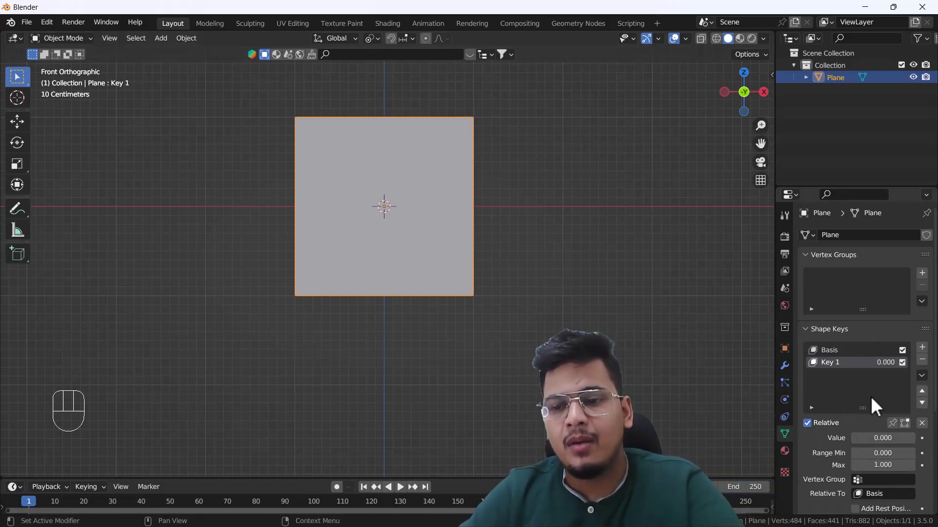
pyautogui.moveTo(760, 350)
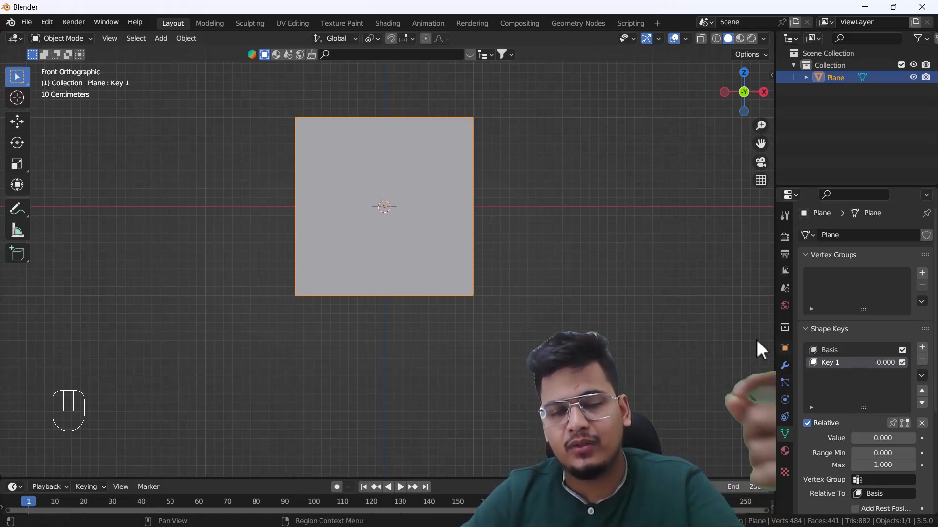
pyautogui.moveTo(496, 299)
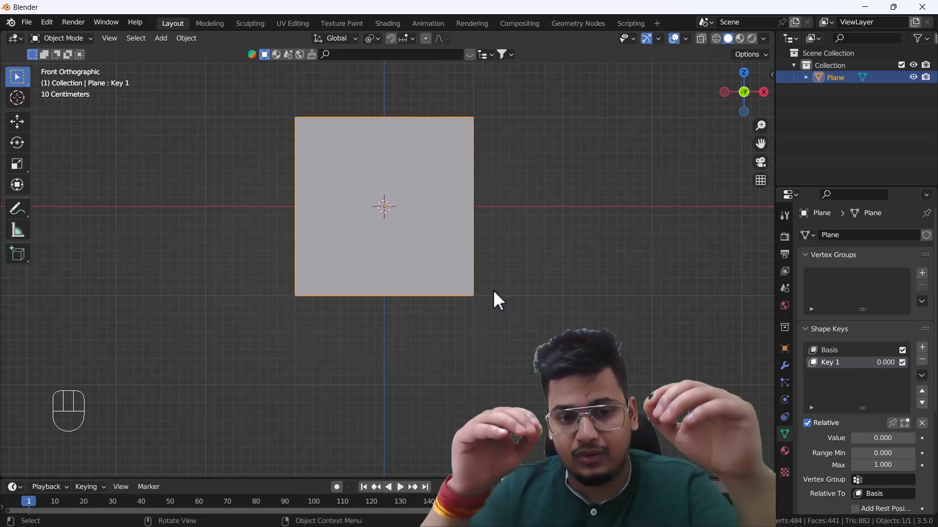
pyautogui.moveTo(436, 254)
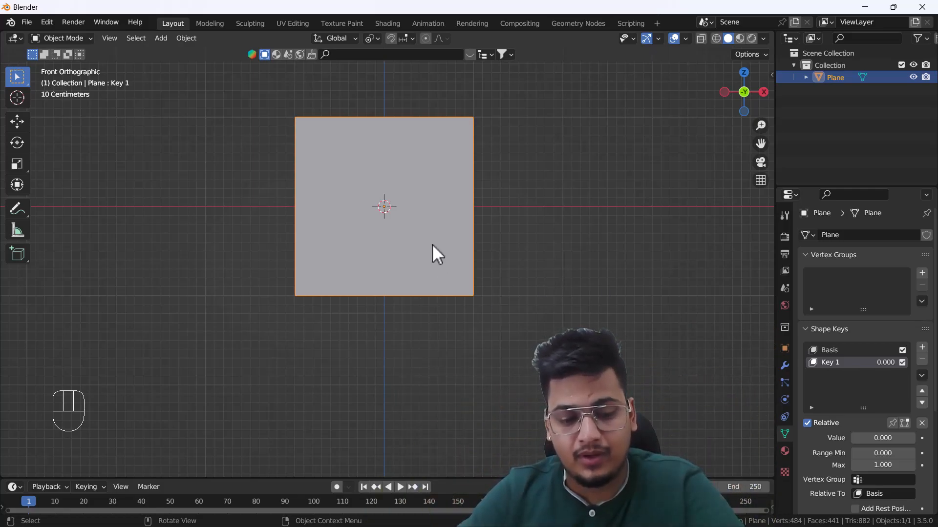
# Scale Key 1's top row on X to about 0.166 toward the top-left corner, then view it at value 1.0.
pyautogui.press('Tab')
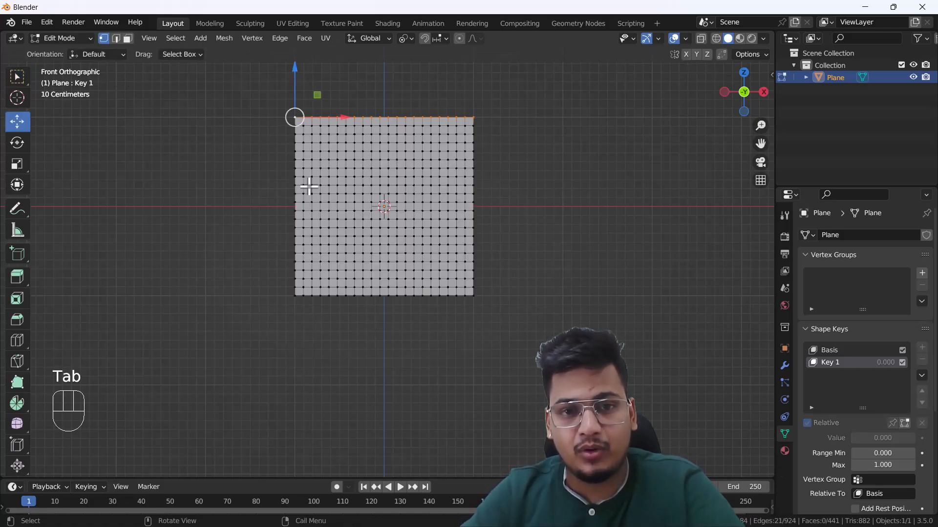
pyautogui.moveTo(369, 149)
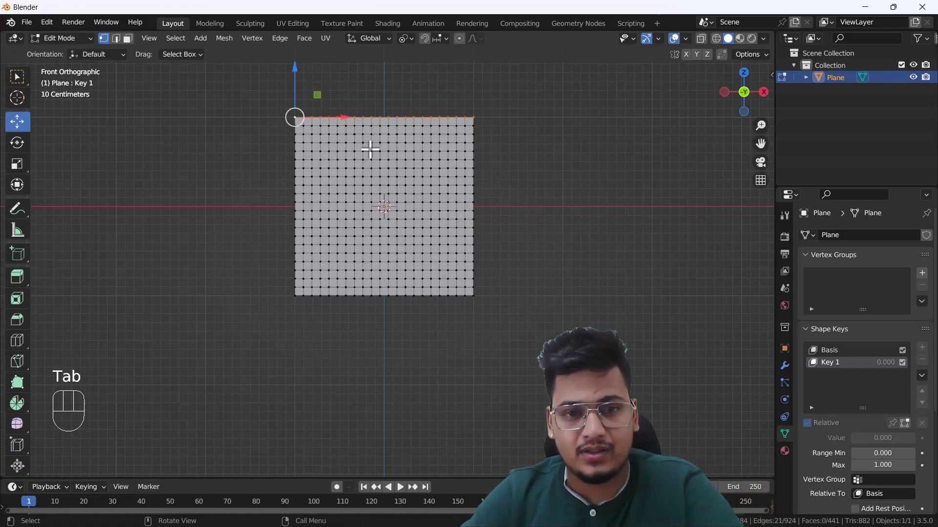
pyautogui.click(18, 164)
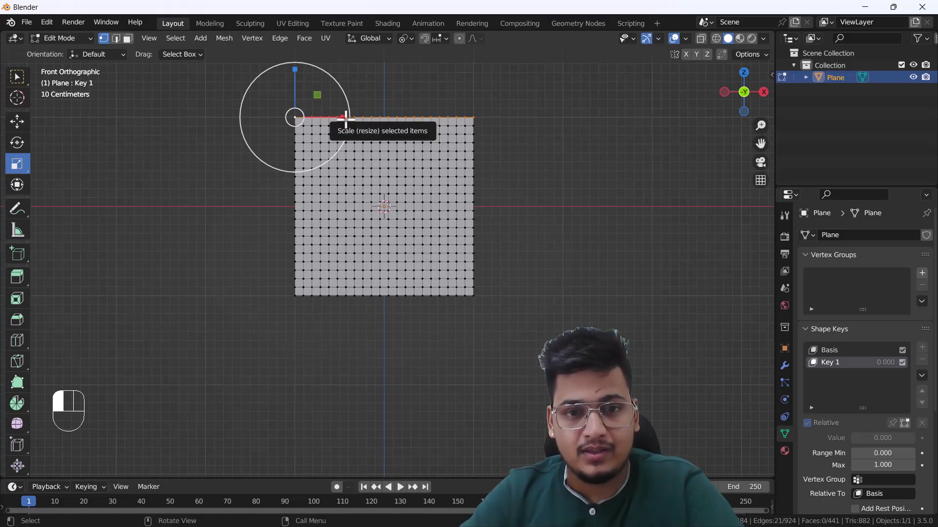
pyautogui.moveTo(305, 118)
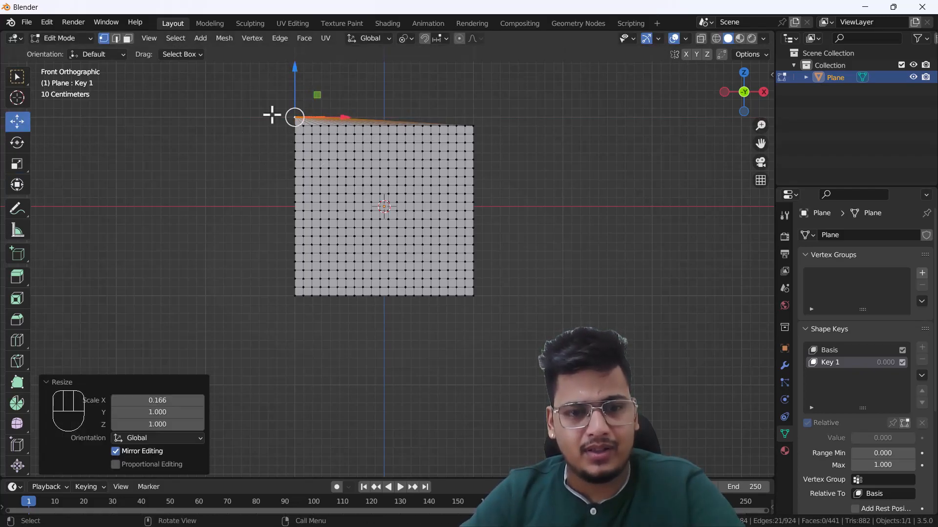
pyautogui.press('Tab')
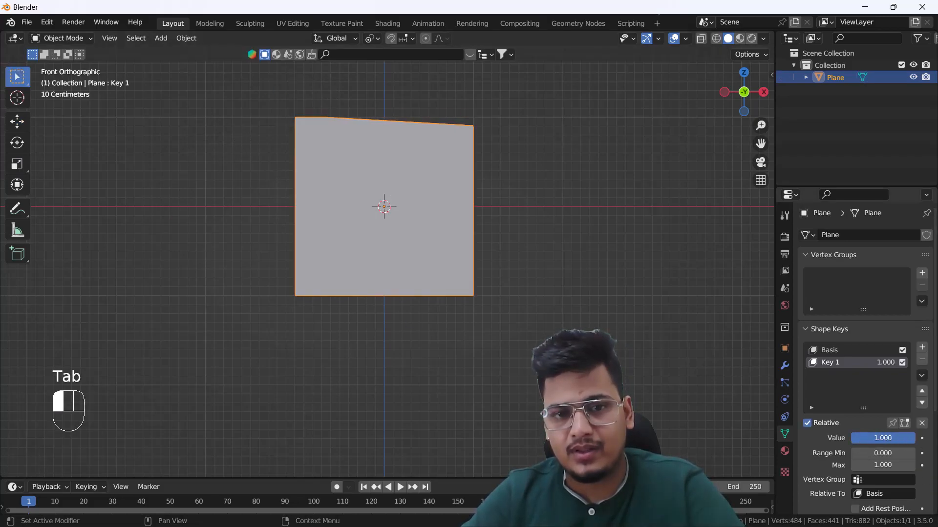
# Keyframe Key 1 from value 0 at frame 0 to 1 at frame 30 and play it back.
pyautogui.click(882, 438)
pyautogui.write('0.000')
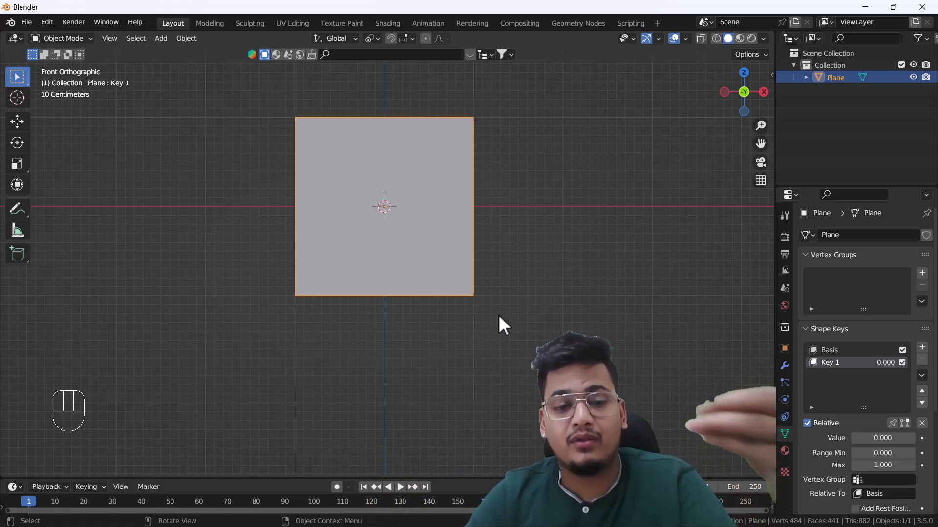
pyautogui.moveTo(506, 339)
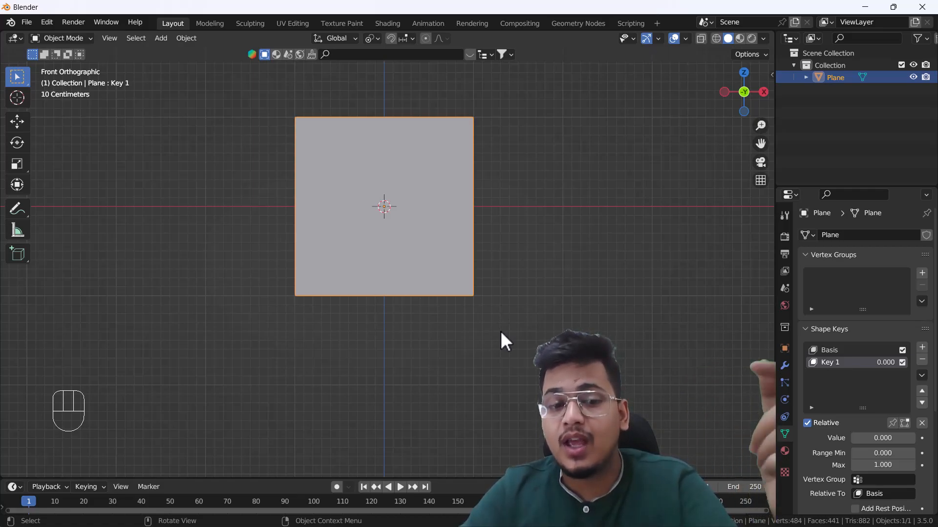
pyautogui.moveTo(586, 355)
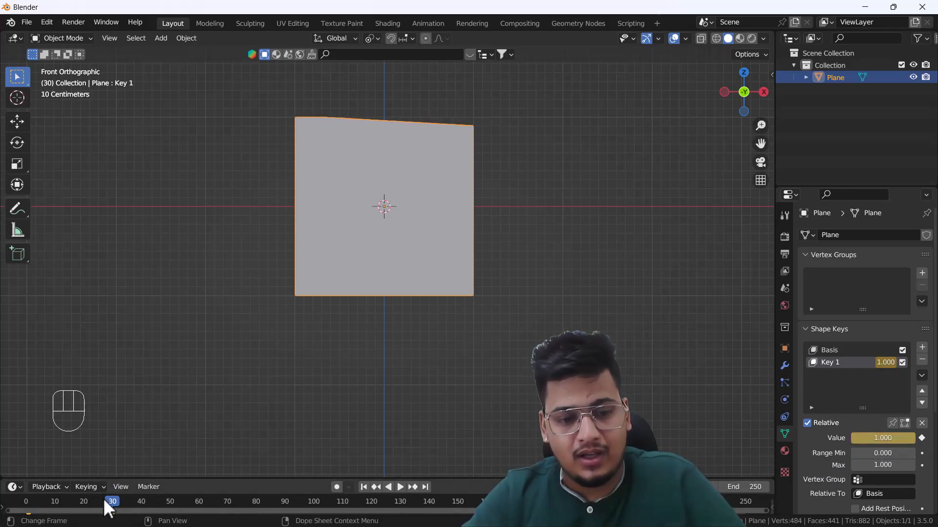
pyautogui.press('space')
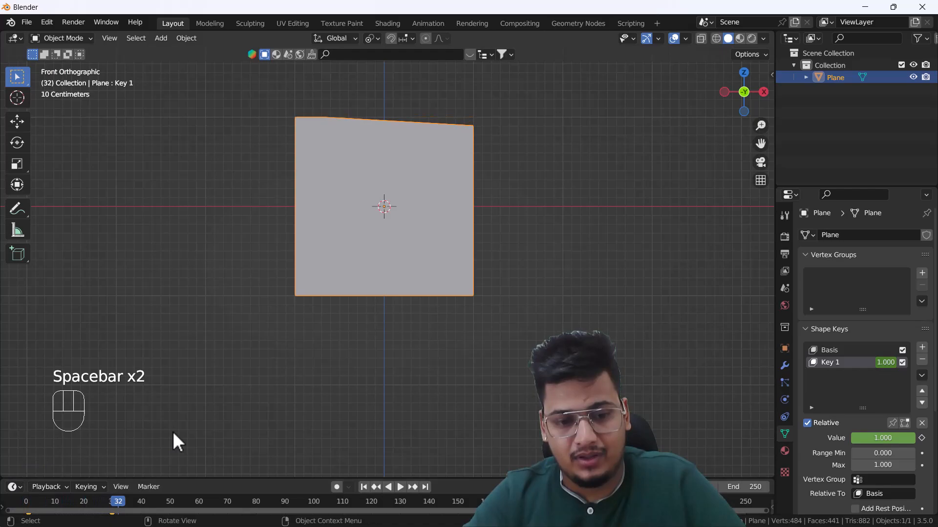
pyautogui.press('space')
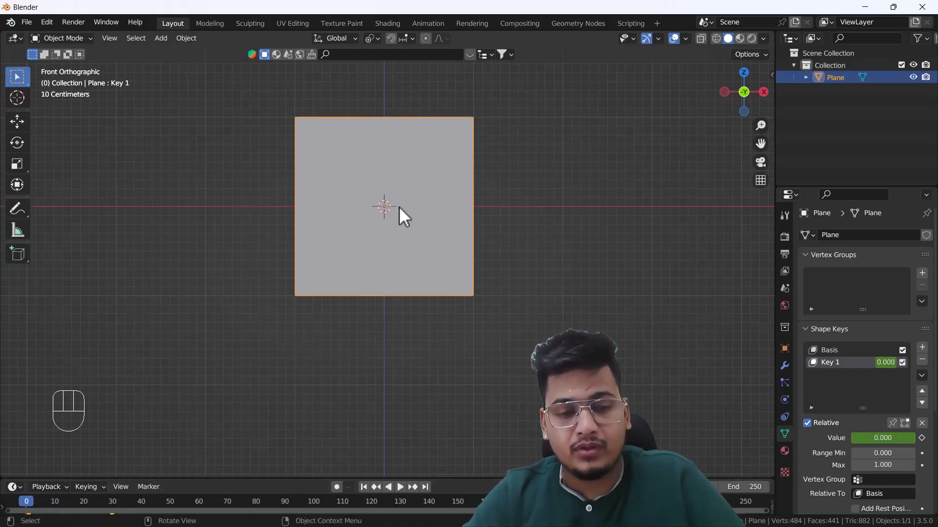
# Assign the selected vertices to a vertex group named Group and return to Object Mode.
pyautogui.press('Tab')
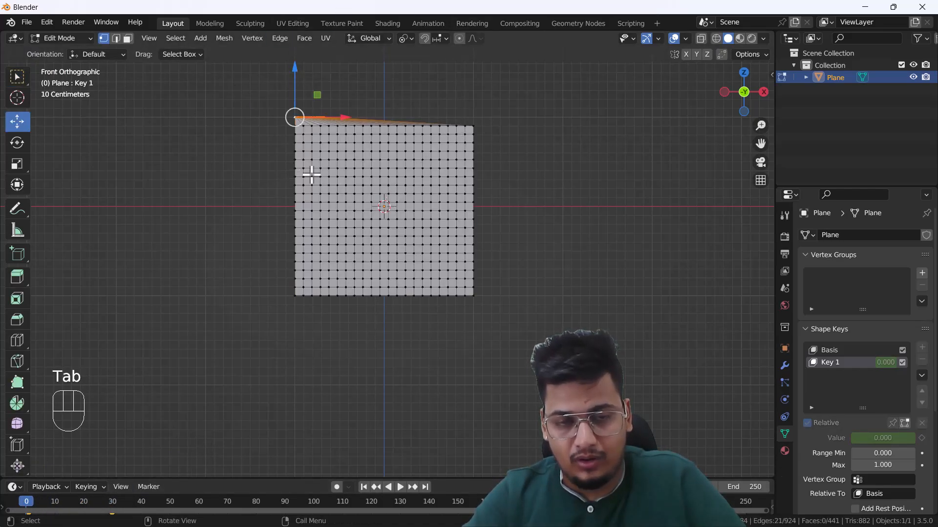
pyautogui.click(921, 273)
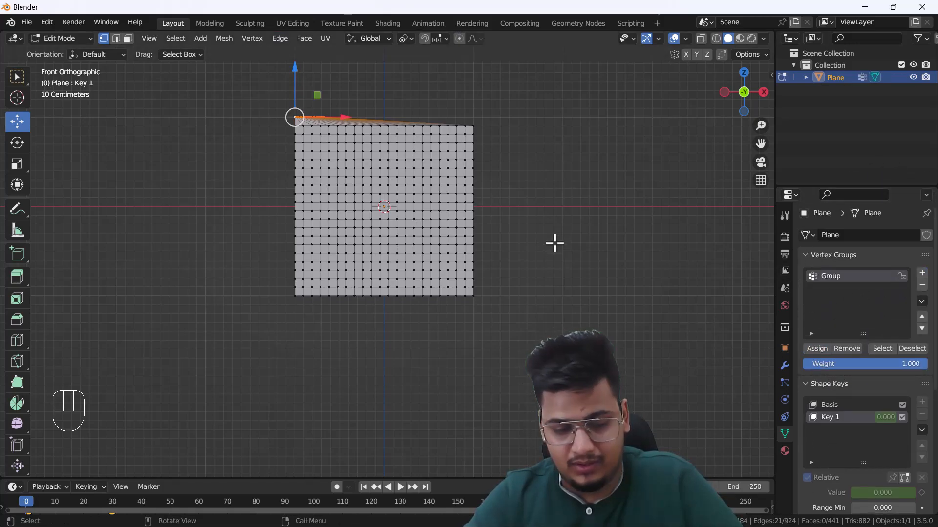
pyautogui.press('Tab')
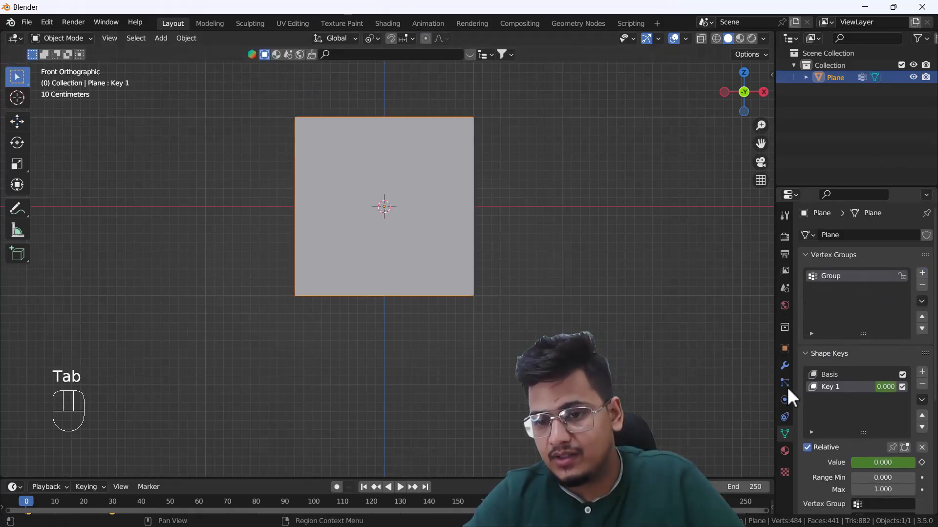
# Add Cloth physics to the plane with Pin Group set to Group.
pyautogui.click(784, 400)
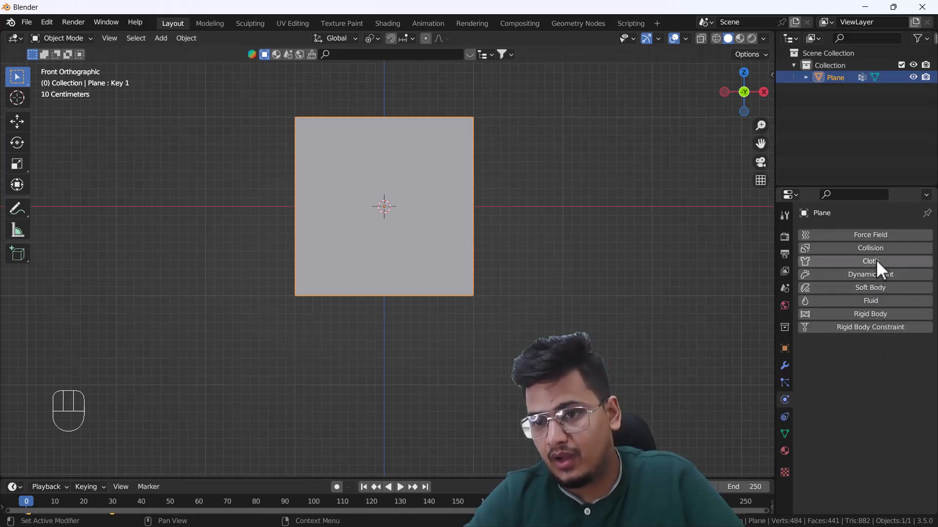
pyautogui.click(871, 262)
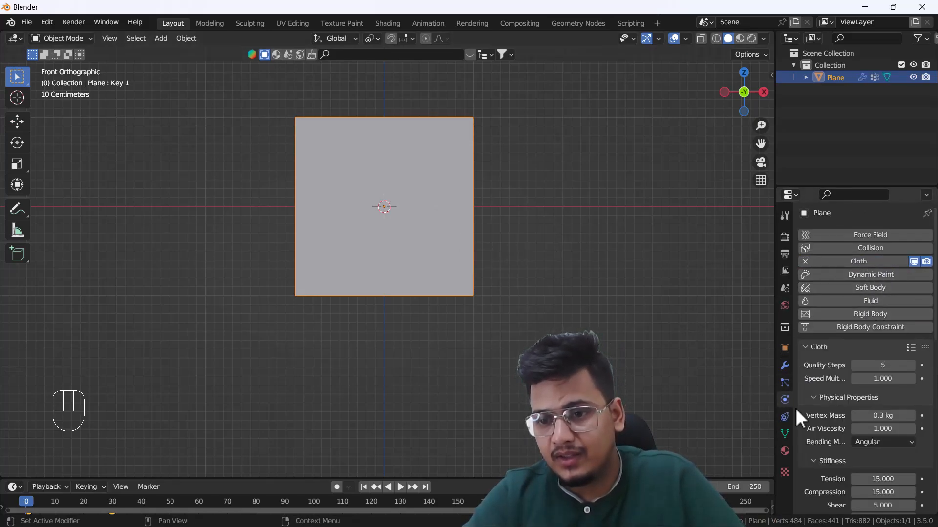
pyautogui.scroll(-3)
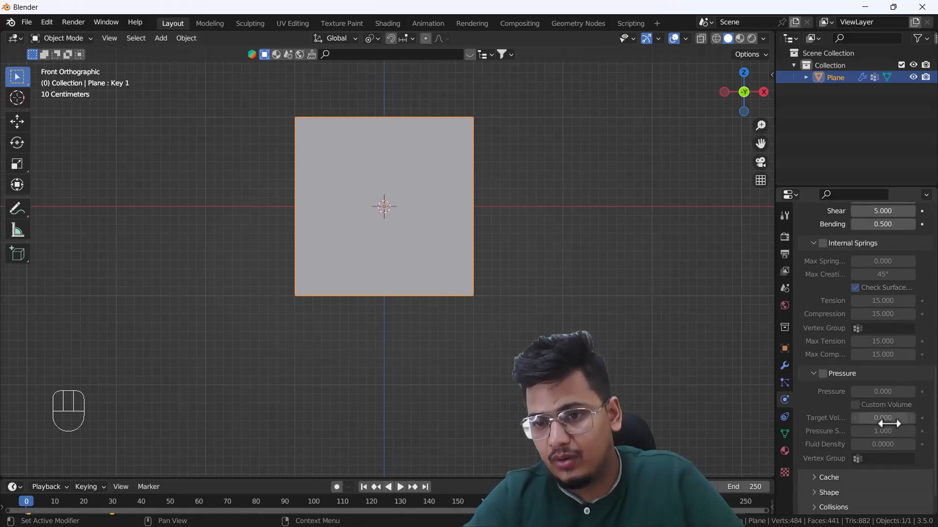
pyautogui.scroll(-3)
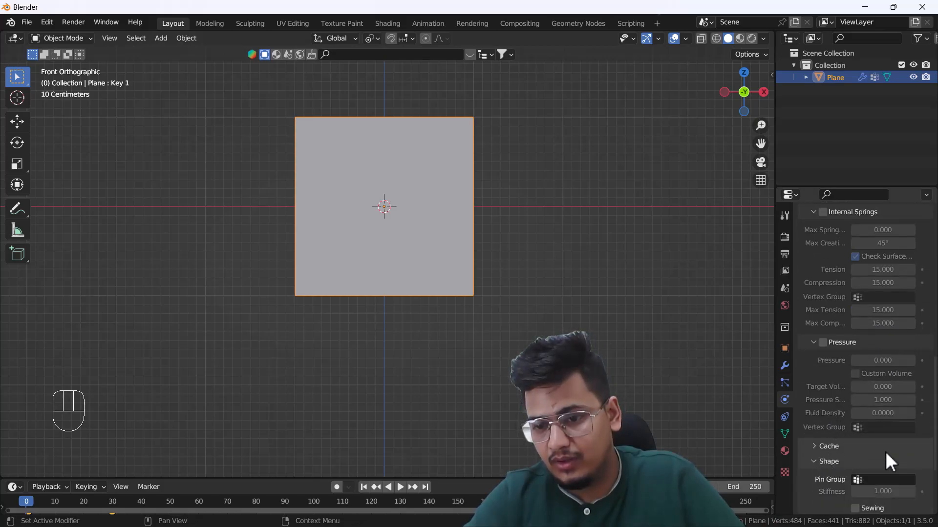
pyautogui.click(885, 427)
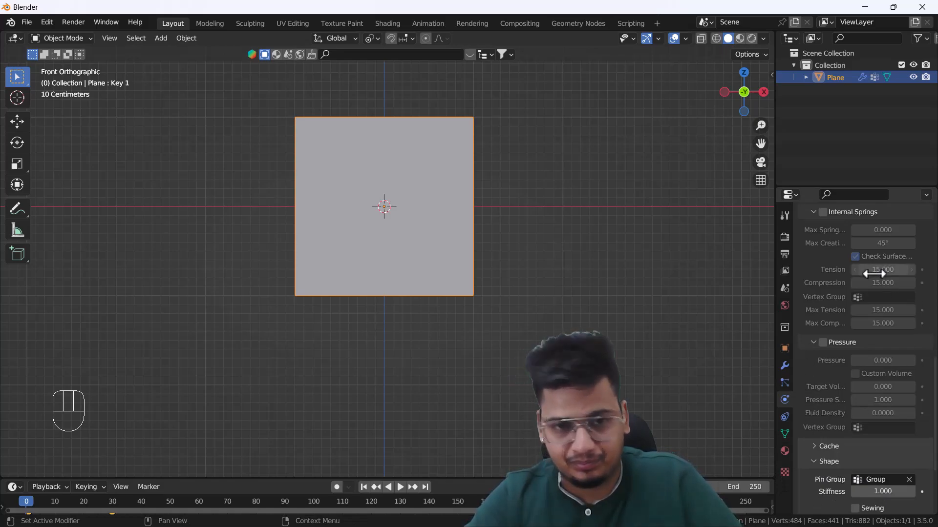
# Enable Self Collisions in the cloth's Collisions settings.
pyautogui.scroll(-3)
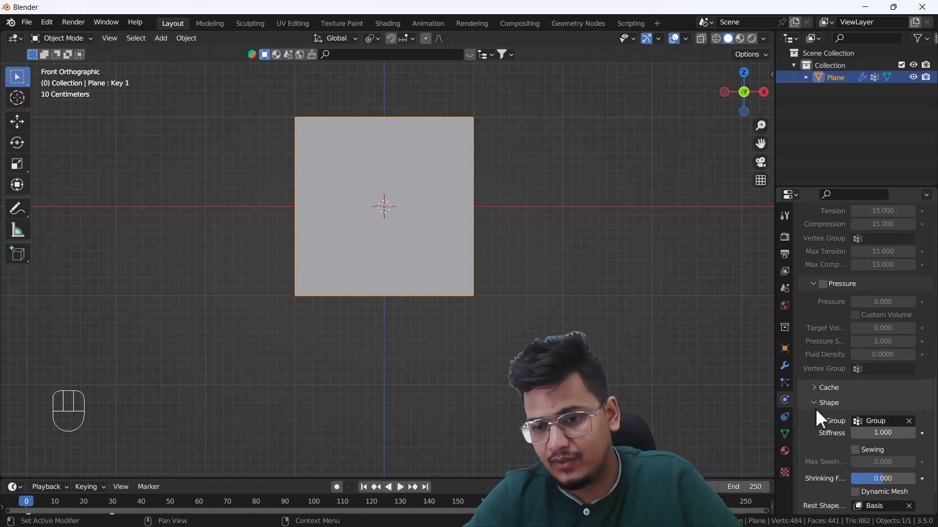
pyautogui.scroll(3)
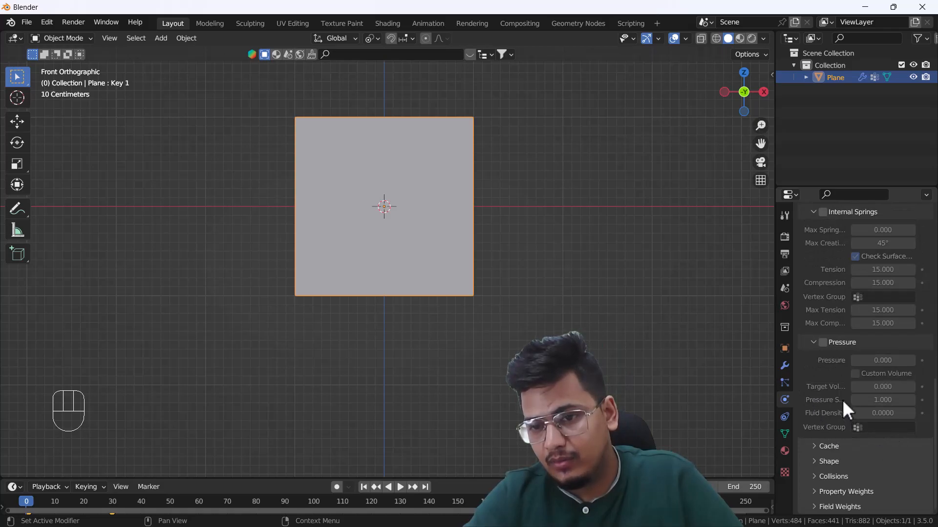
pyautogui.click(832, 477)
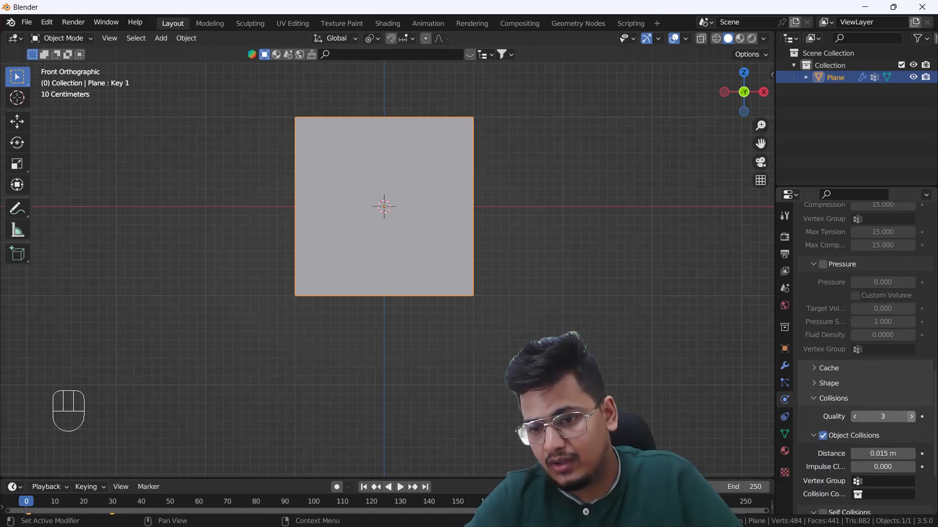
pyautogui.scroll(-3)
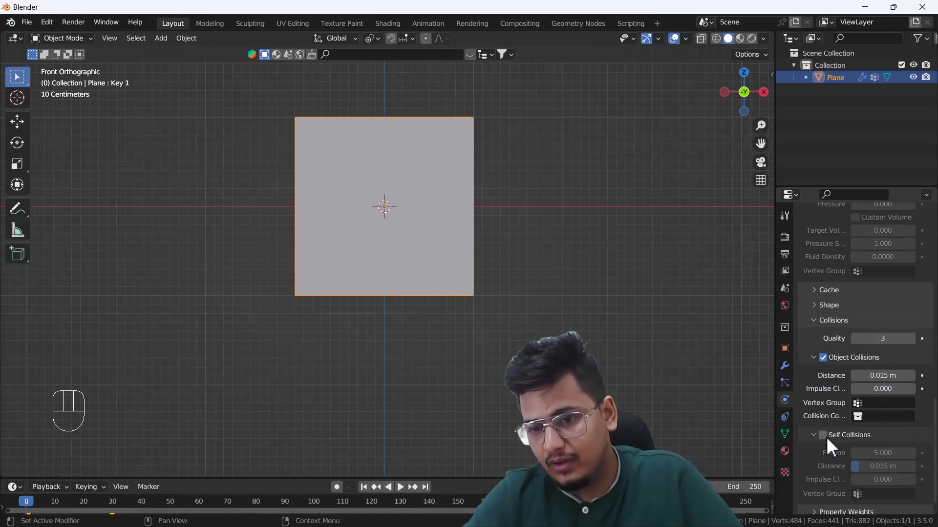
pyautogui.click(822, 435)
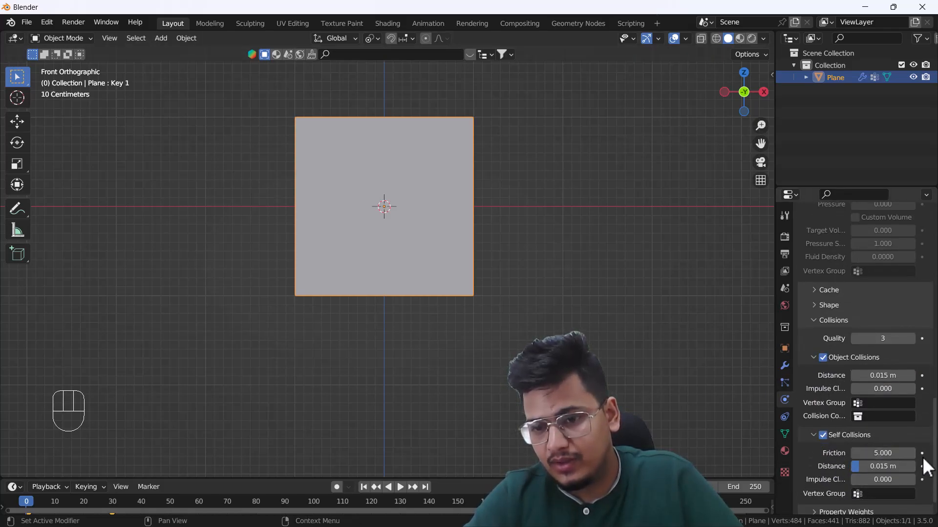
pyautogui.scroll(3)
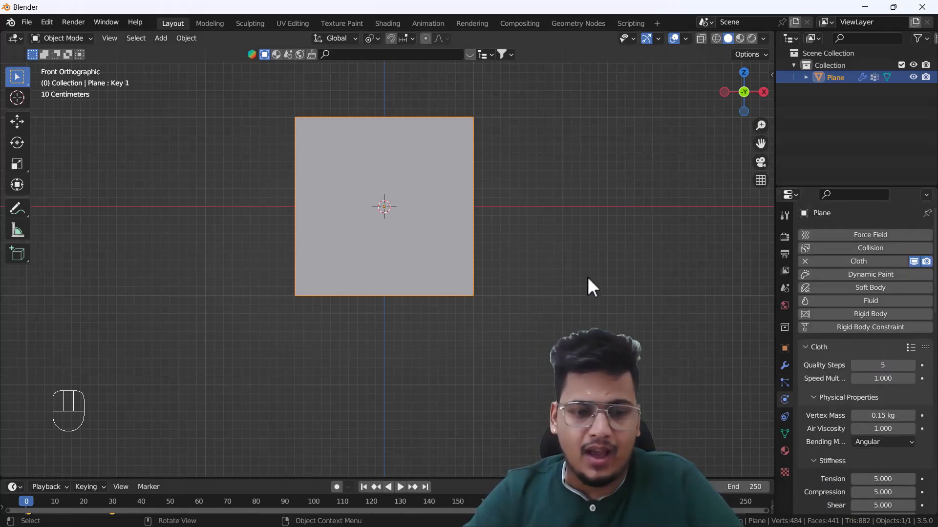
# Play the cloth simulation so the pinned plane folds into a drape, then reselect the plane.
pyautogui.press('space')
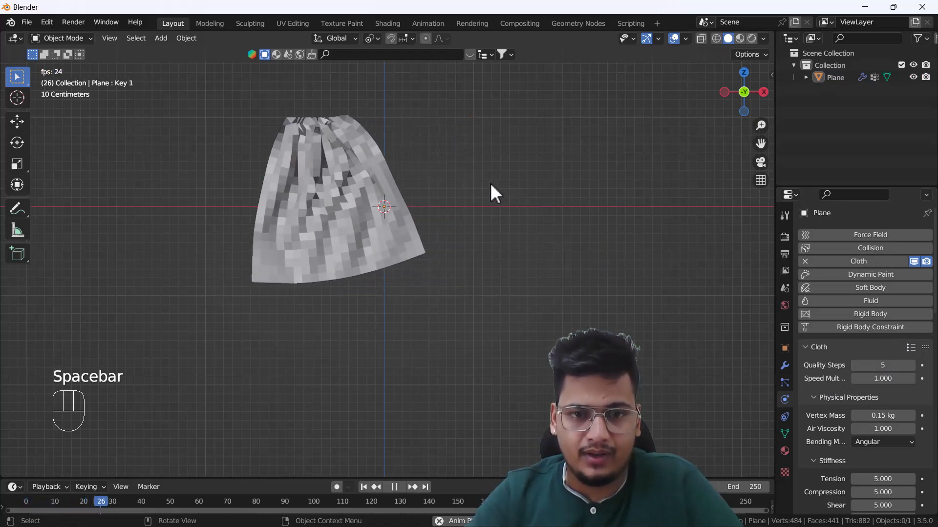
pyautogui.press('space')
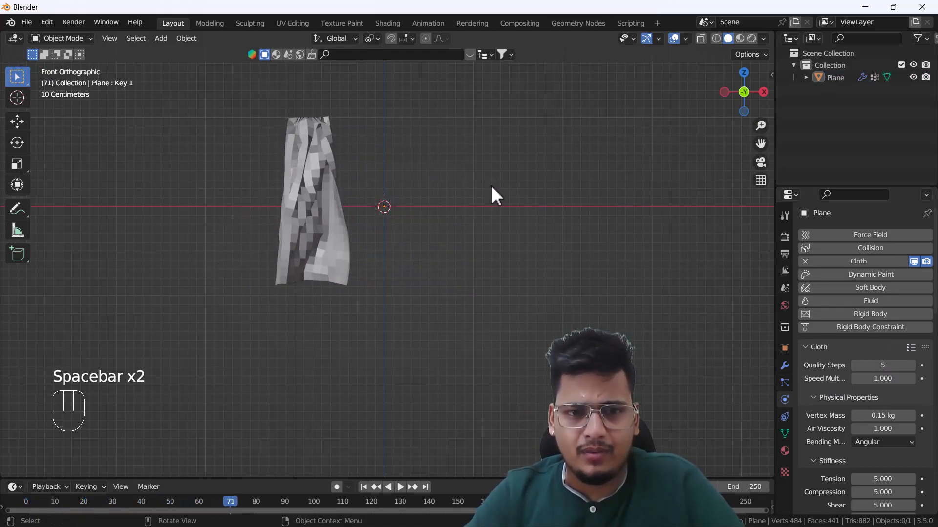
pyautogui.press('space')
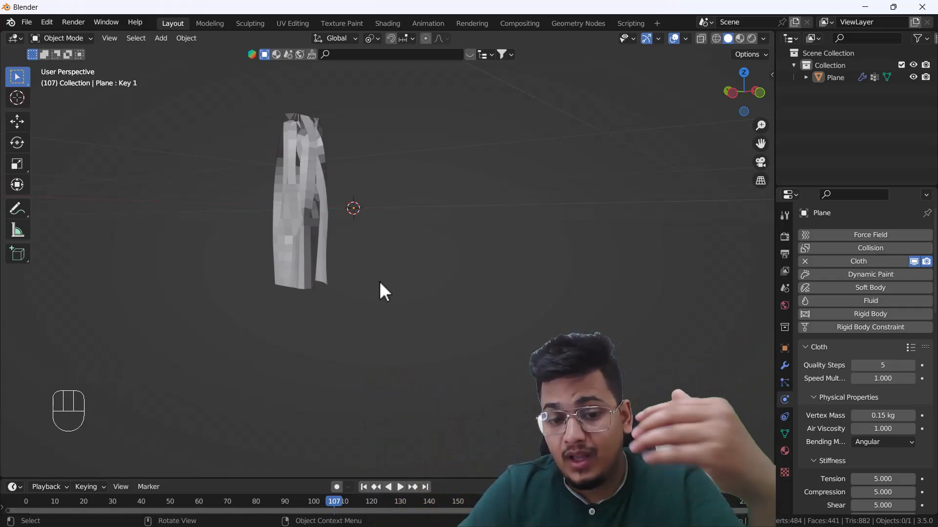
pyautogui.click(364, 486)
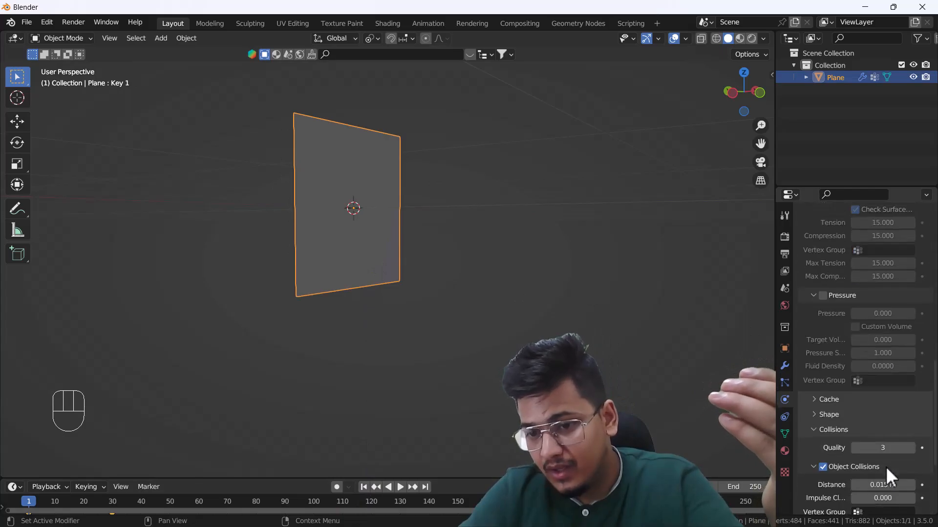
# Set the cloth's Self Collisions friction to 5.2 in the Physics properties.
pyautogui.scroll(-3)
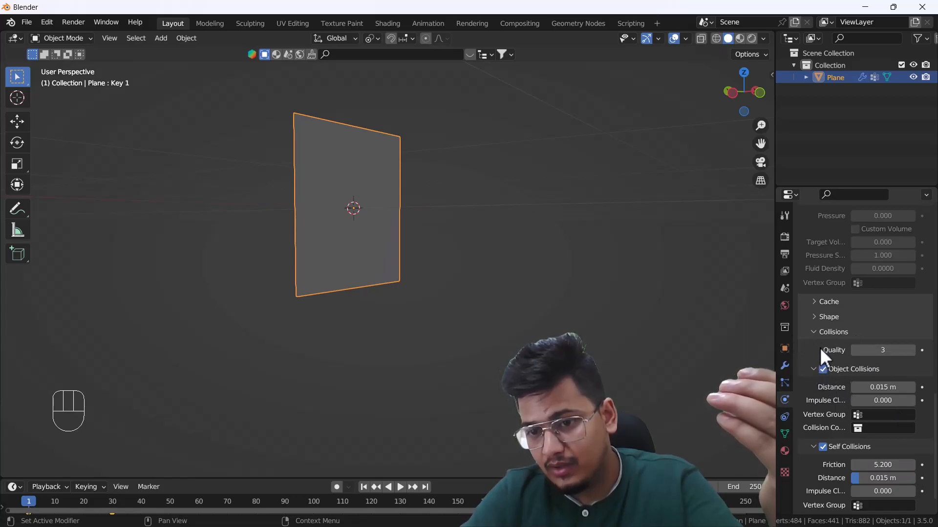
pyautogui.moveTo(191, 481)
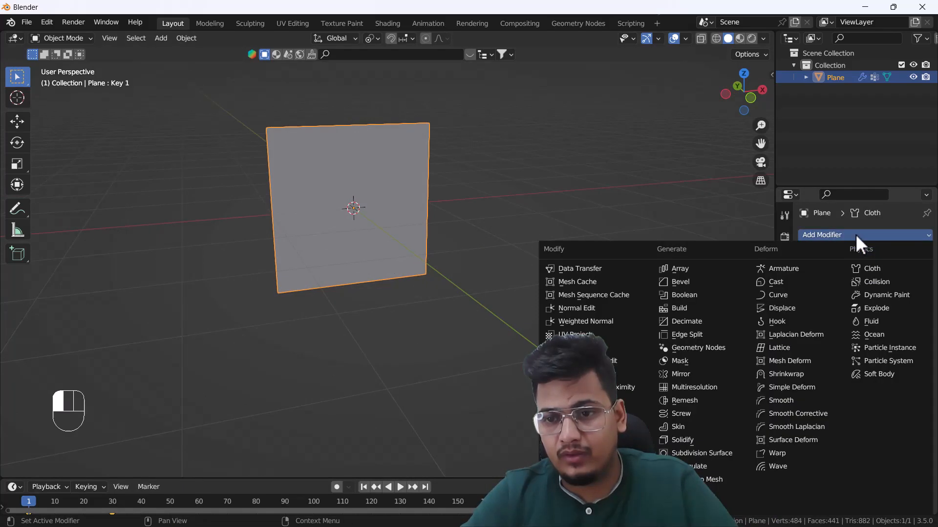
pyautogui.moveTo(697, 452)
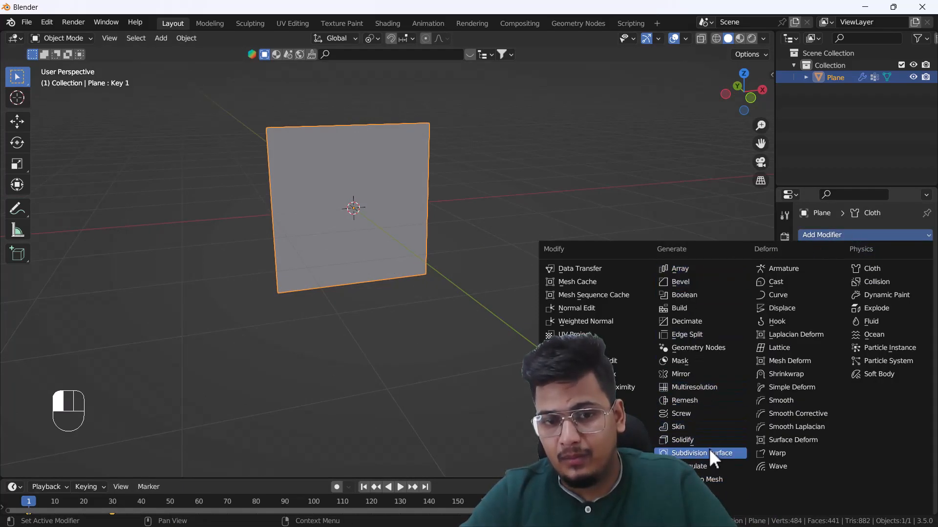
# Add a Subdivision Surface modifier with smooth shading and play the cloth simulation.
pyautogui.click(698, 452)
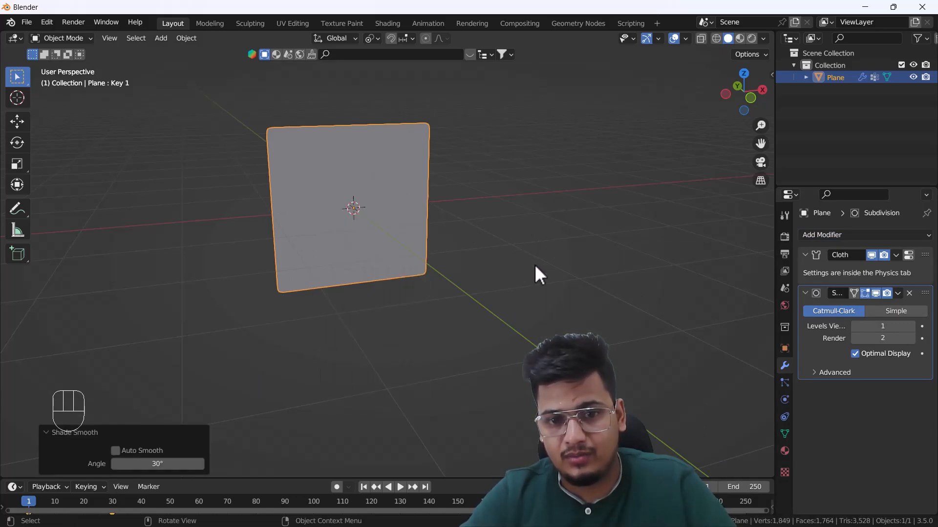
pyautogui.press('space')
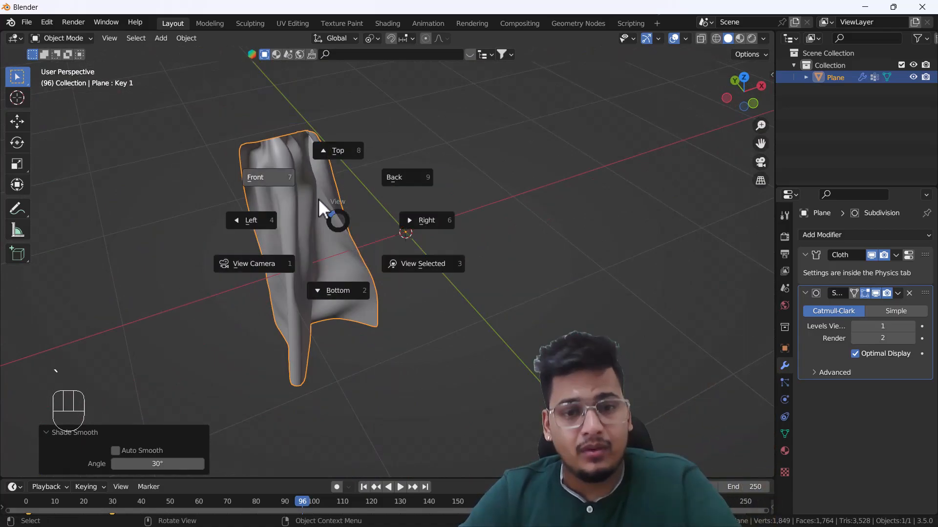
# Replay the draped curtain, stop on the drape, and apply the Cloth modifier as a shape key.
pyautogui.press('space')
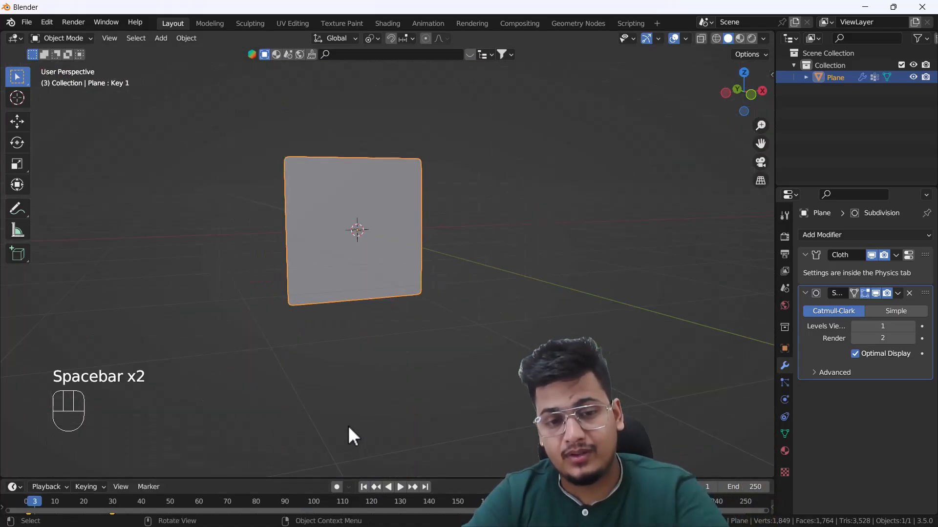
pyautogui.press('space')
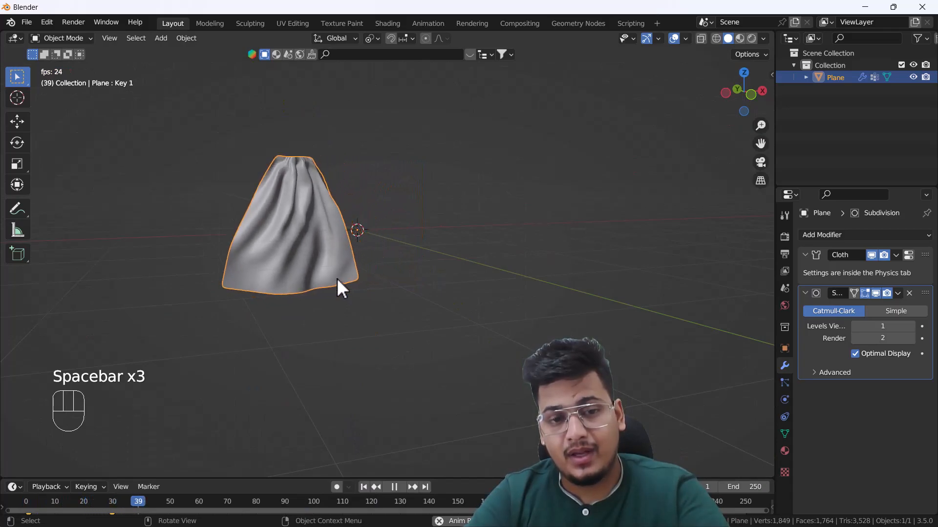
pyautogui.press('space')
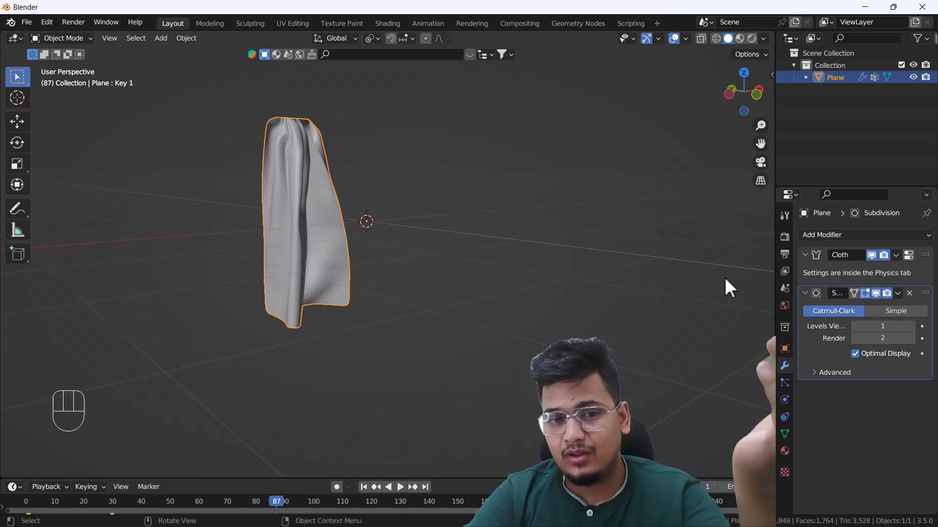
pyautogui.click(896, 255)
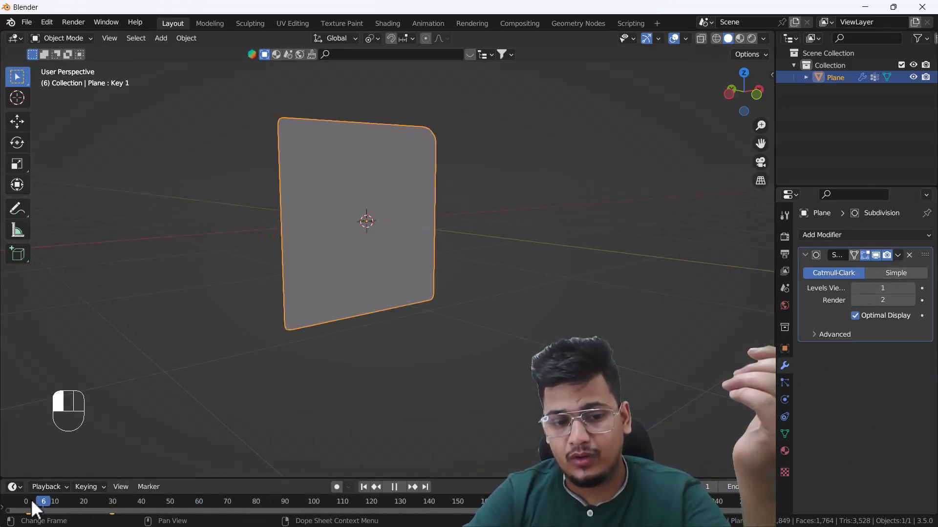
# Move the playhead to frame 0 and delete the timeline keyframes.
pyautogui.click(25, 501)
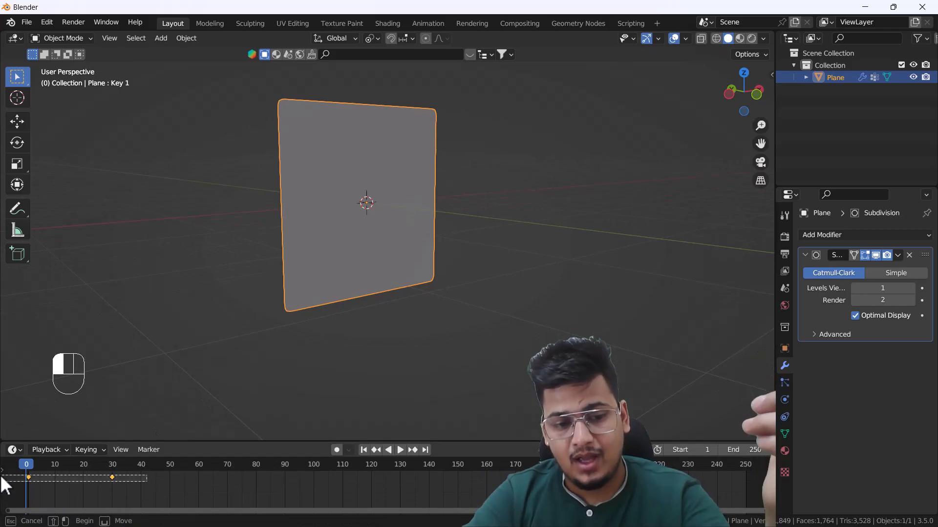
pyautogui.press('Delete')
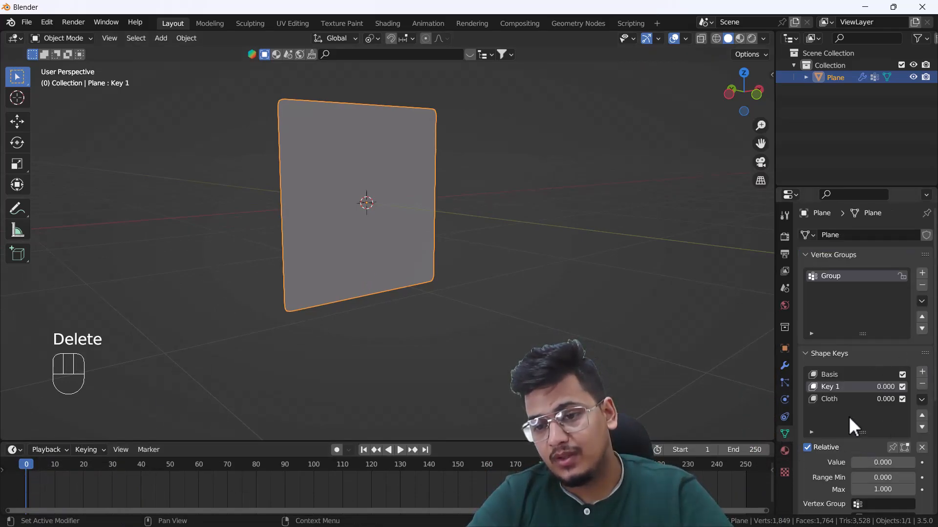
# Make the Cloth shape key active in the plane's Shape Keys list.
pyautogui.click(830, 399)
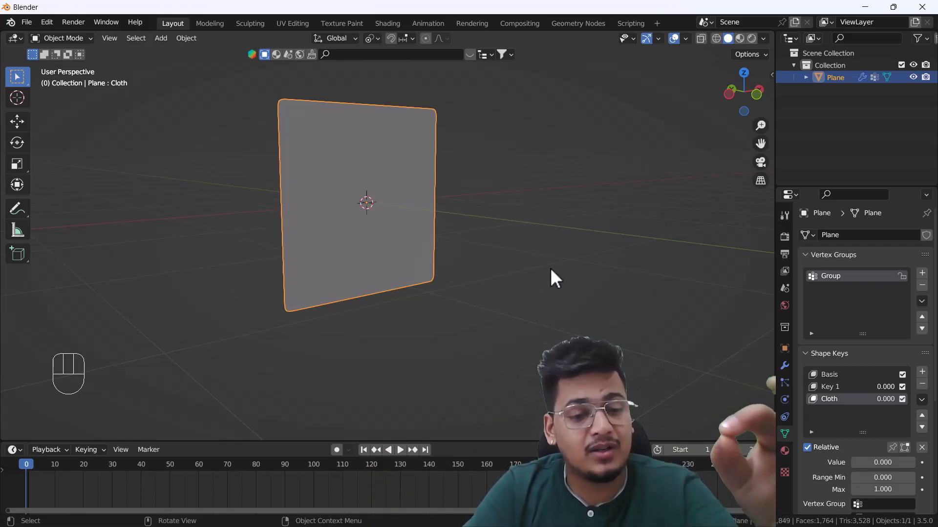
pyautogui.moveTo(428, 350)
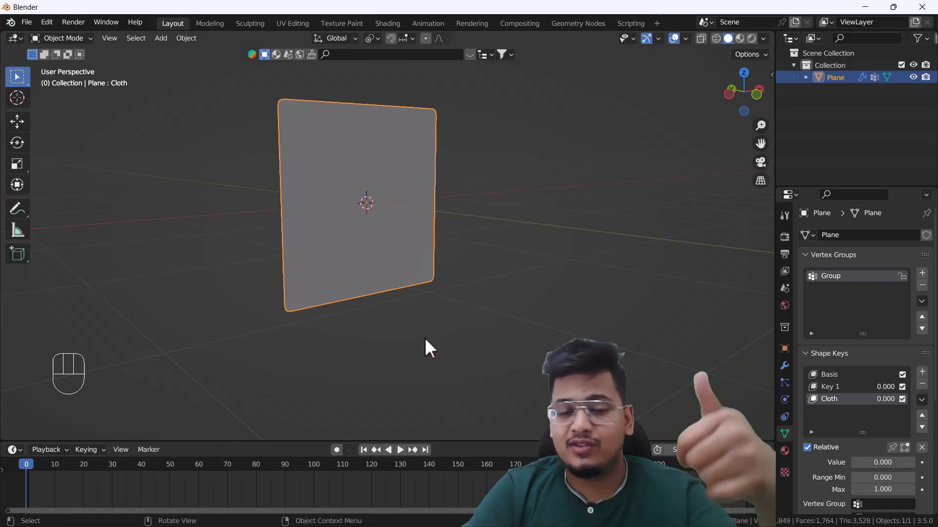